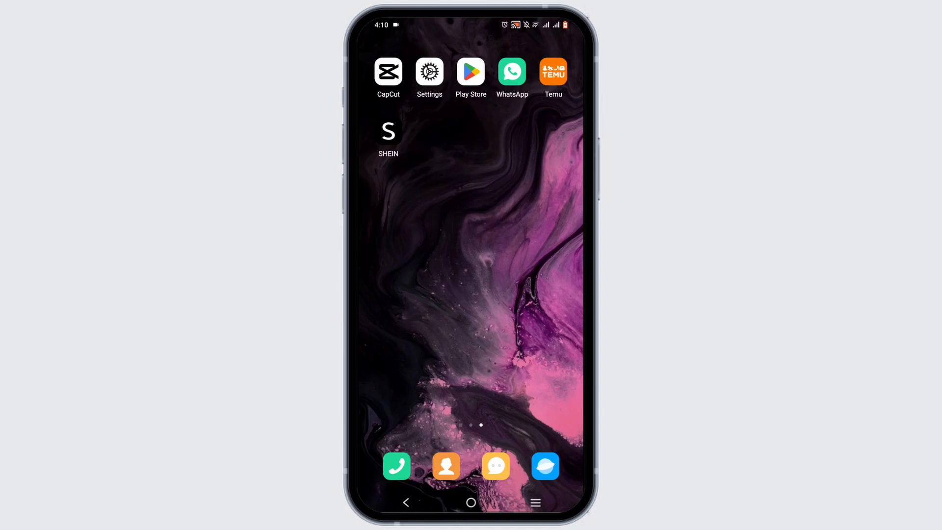
- Launch the Temu shopping app from the Android home screen
left_click(552, 70)
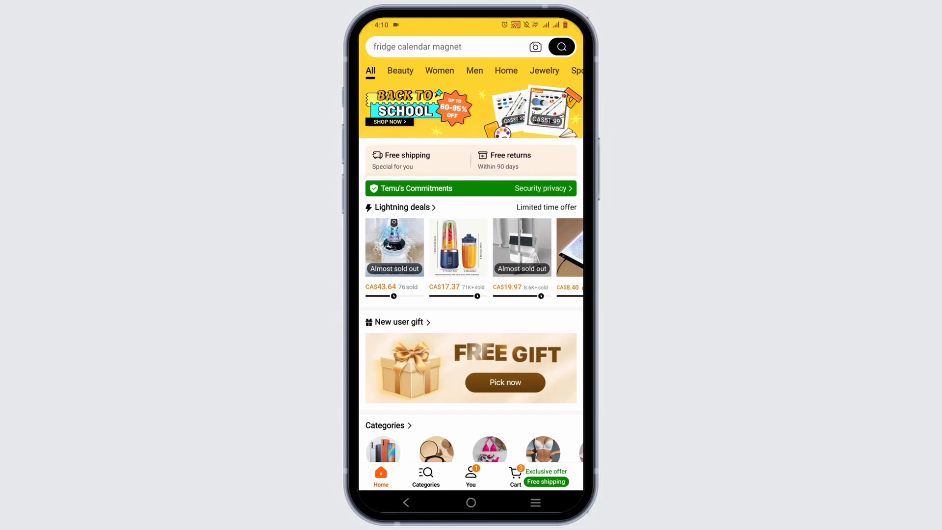
- Go to the You profile page and open its settings gear
left_click(472, 475)
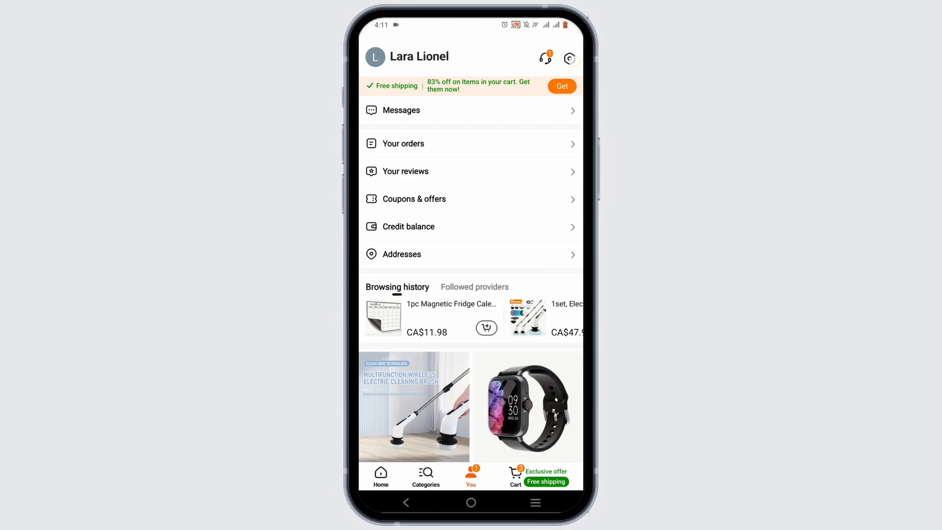
left_click(569, 58)
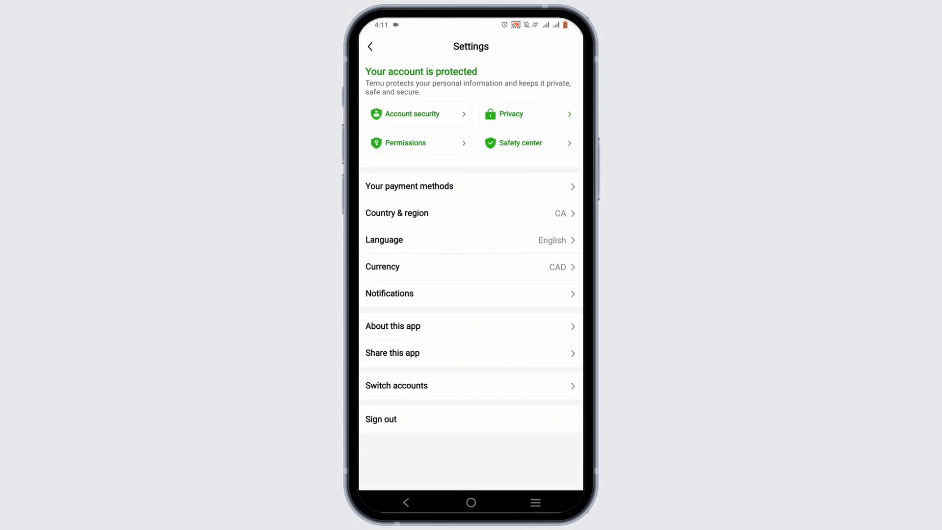
- Open Account security from the Temu Settings page
left_click(489, 427)
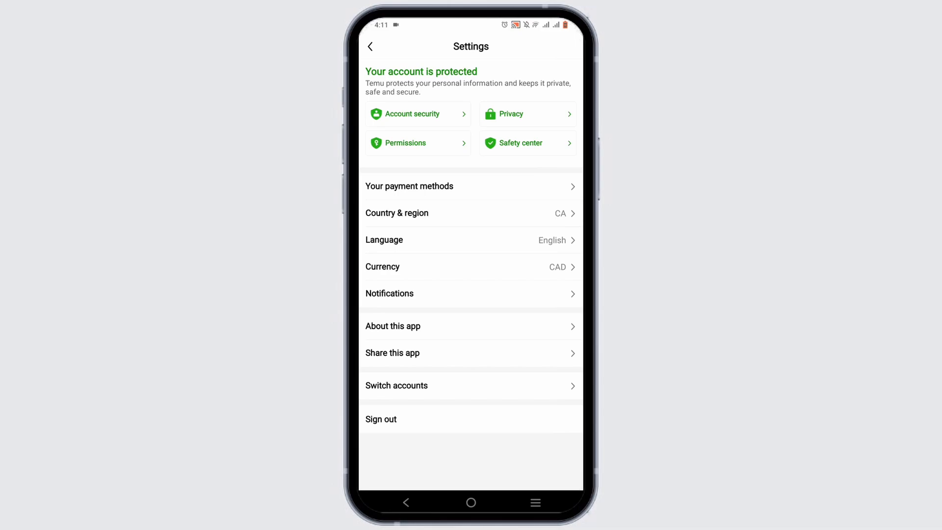
left_click(413, 114)
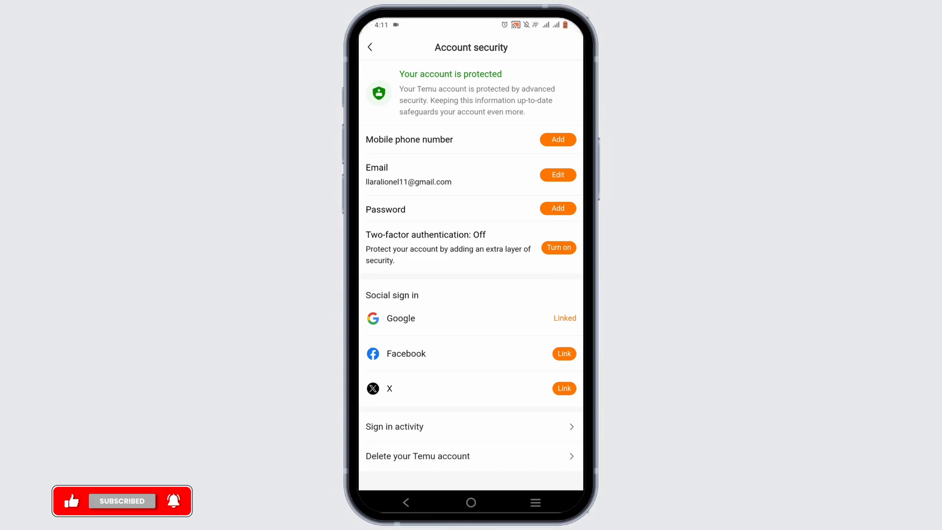
- Start account deletion, tick 'I want to permanently delete my Temu account', and continue
left_click(417, 456)
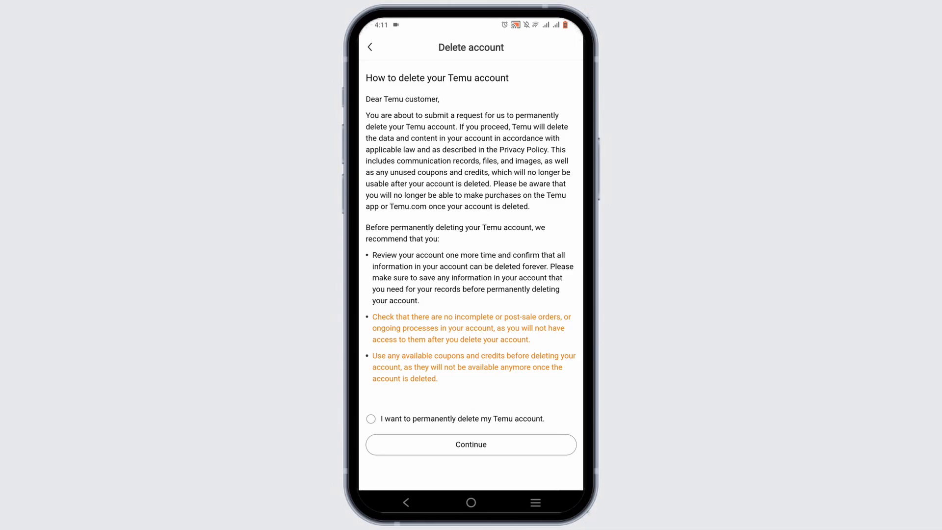
left_click(371, 418)
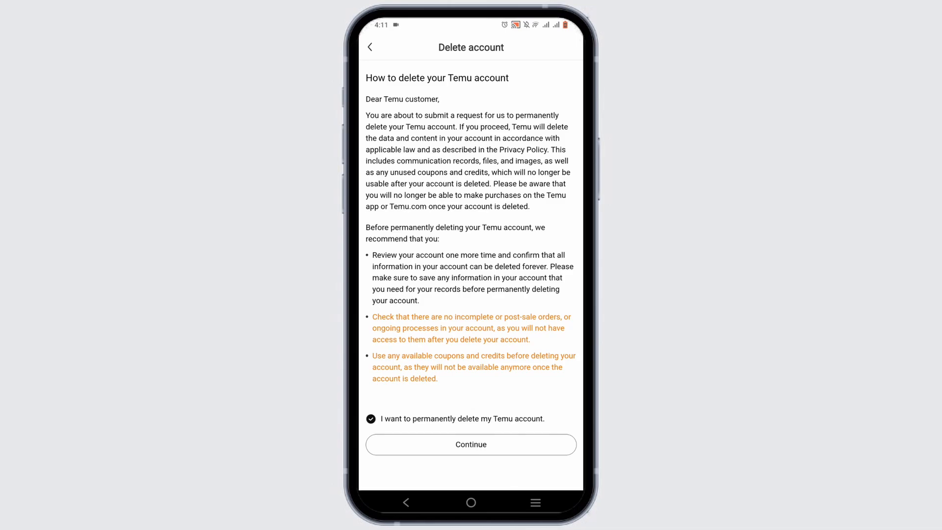
left_click(471, 445)
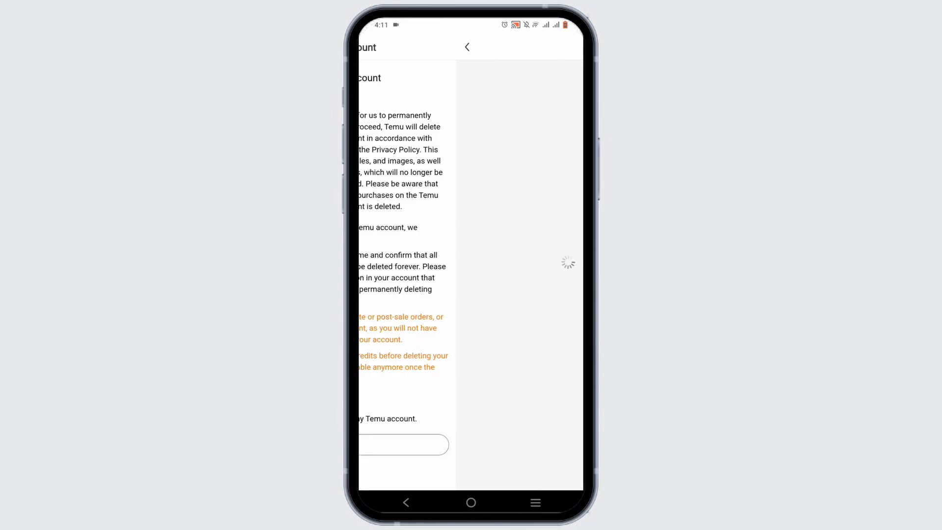
- Choose 'I have multiple accounts' as the deletion reason and submit it
left_click(404, 444)
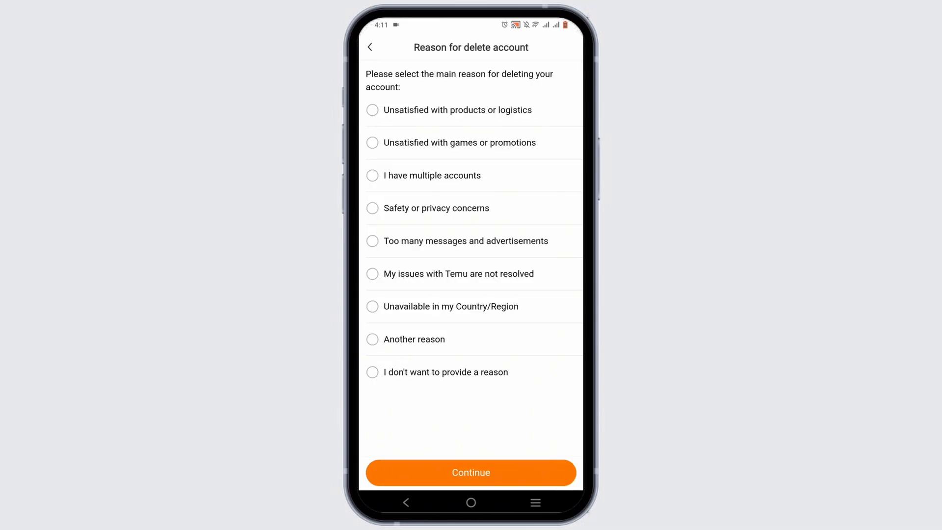
left_click(372, 175)
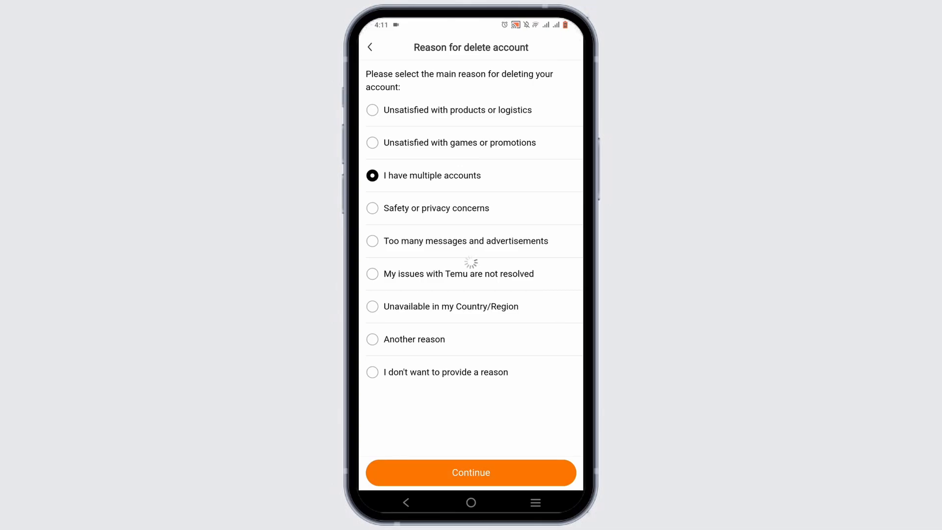
left_click(471, 472)
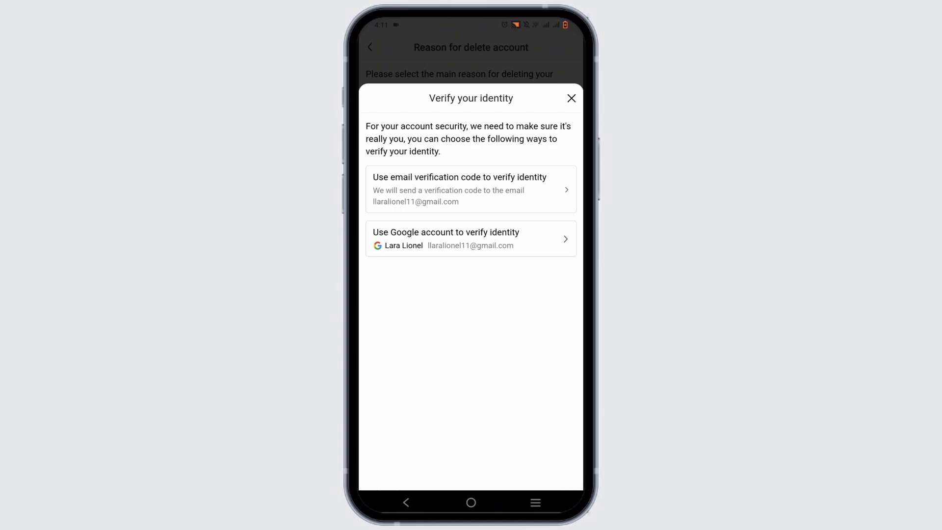
- Close the Verify your identity sheet and go back to the deletion page
left_click(571, 98)
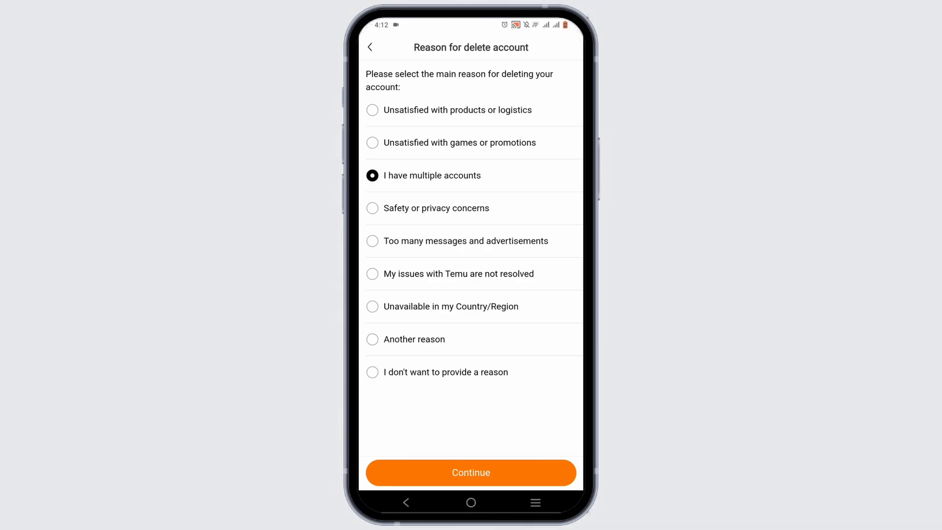
left_click(470, 472)
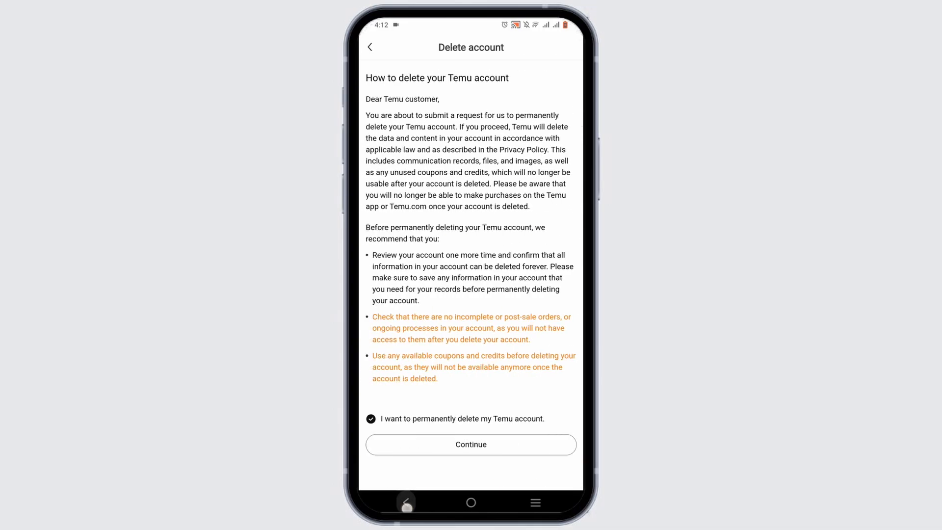